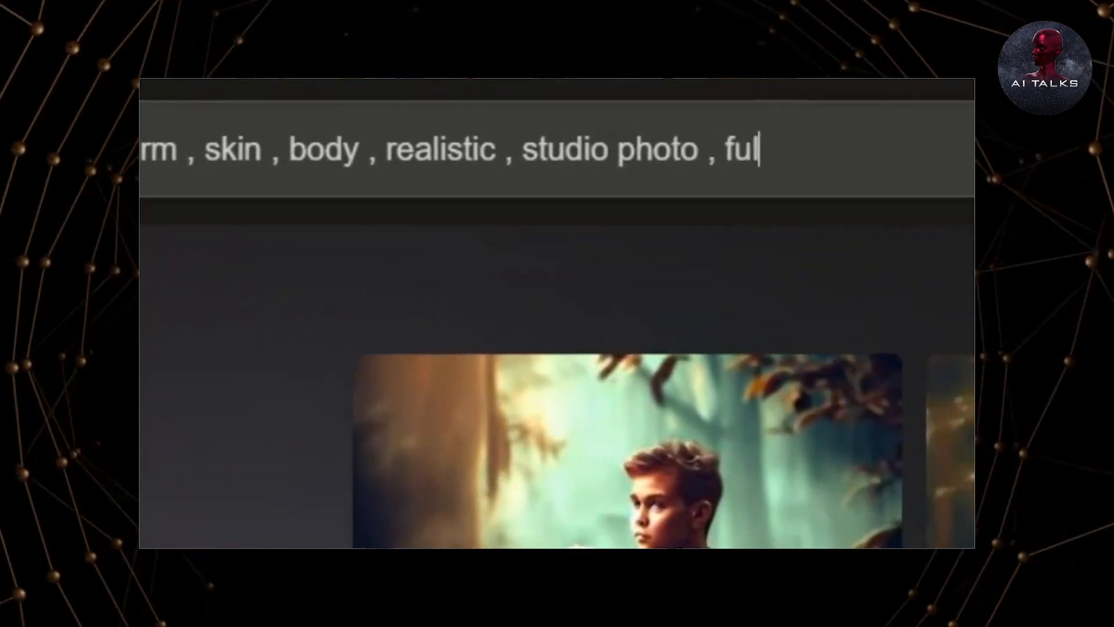
{"action": "type", "text": "l body , high quality light ,"}
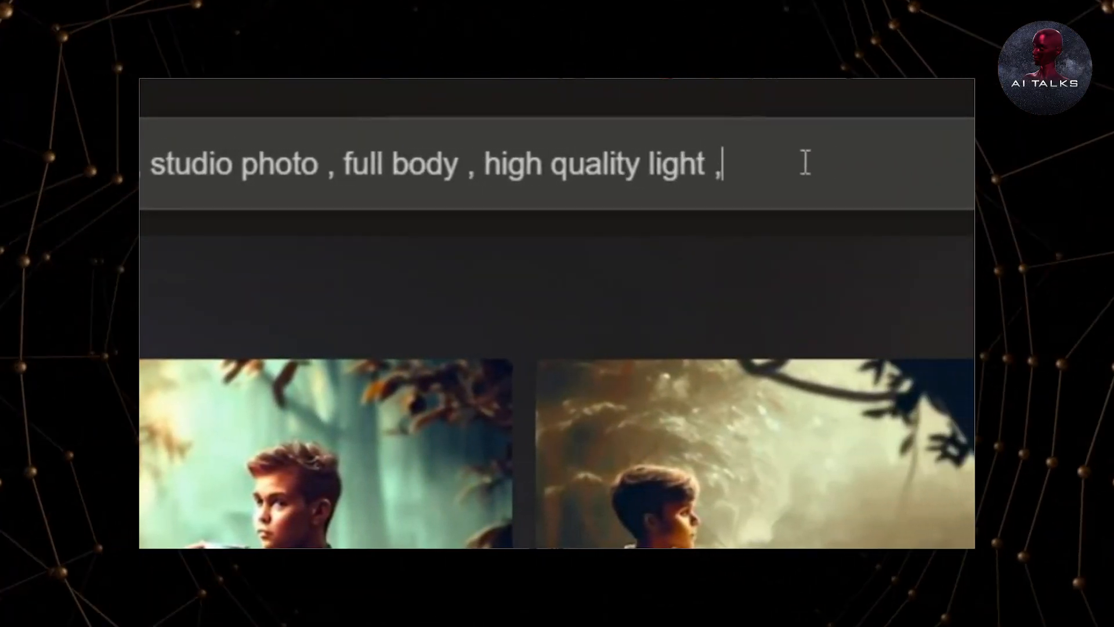